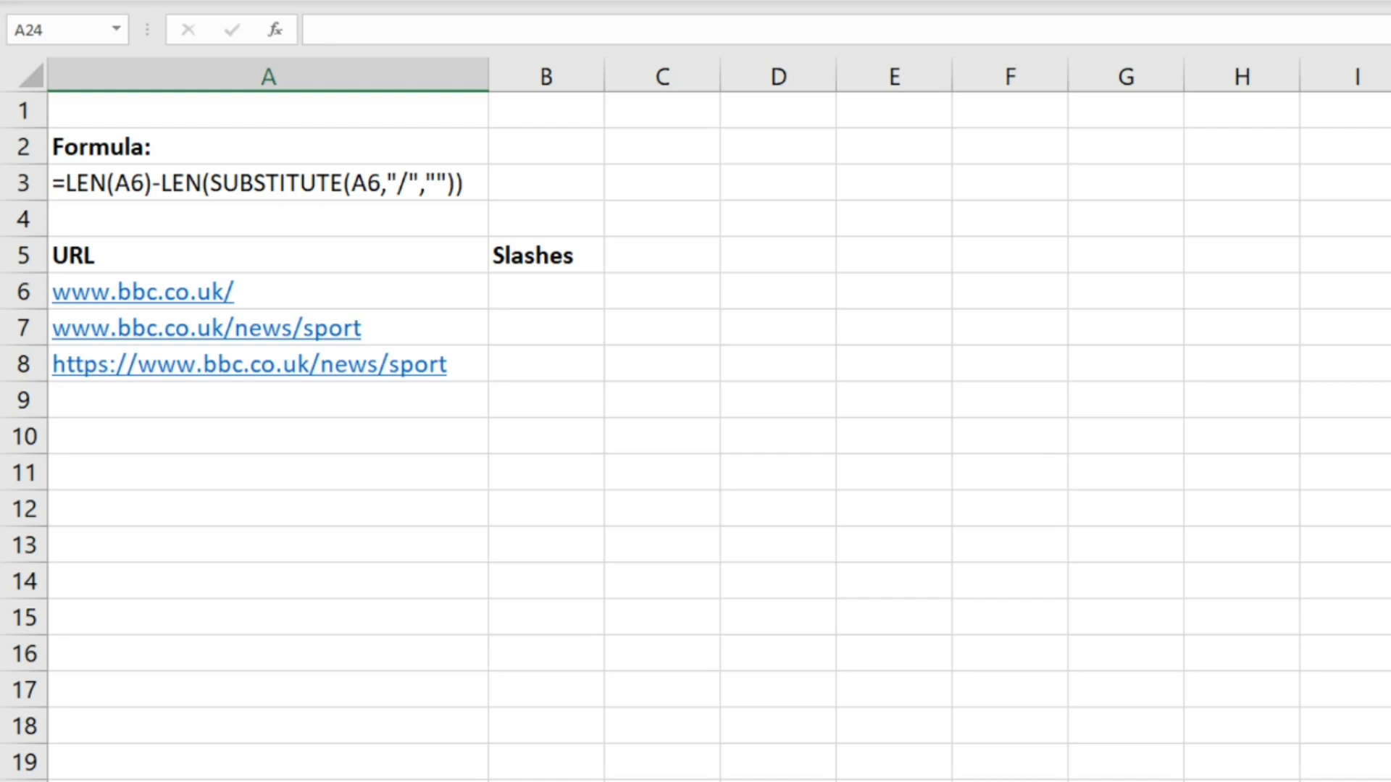
mouse_move(166, 317)
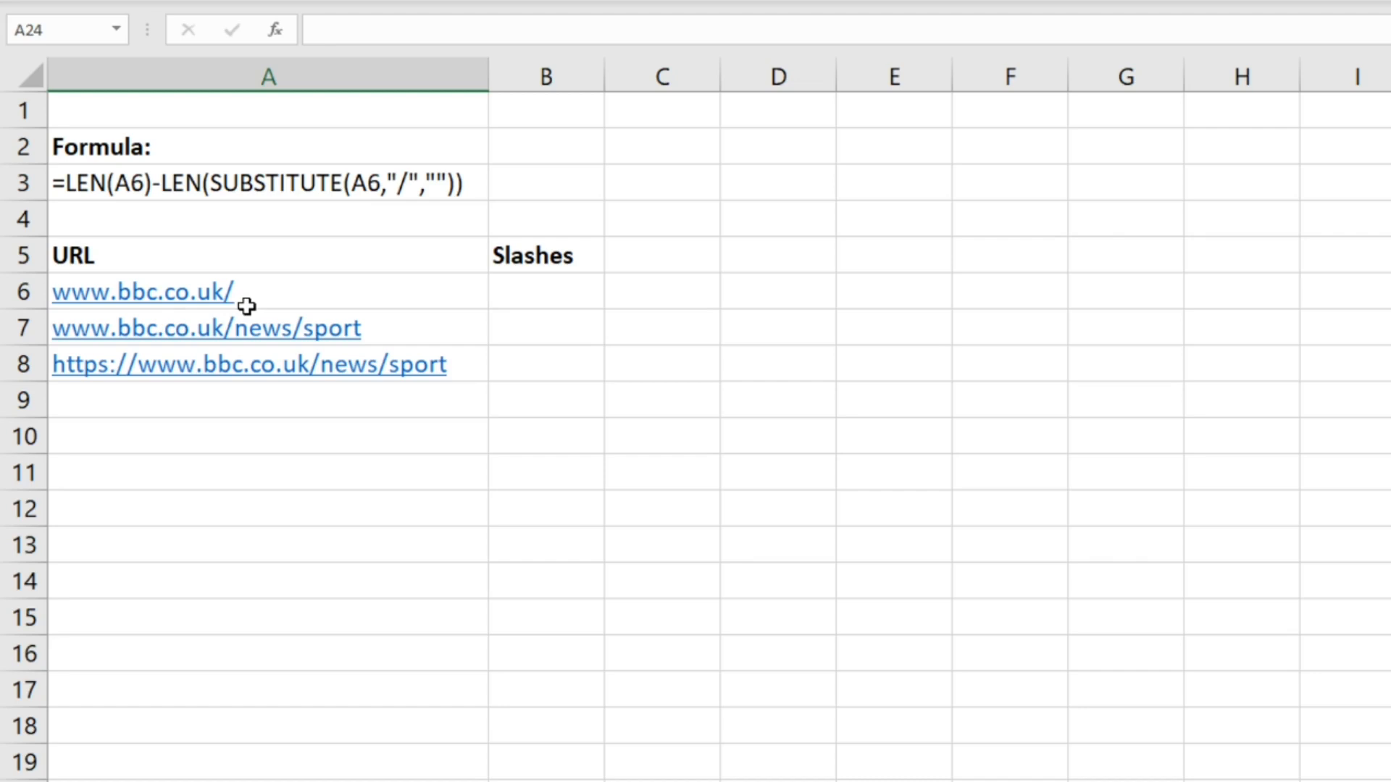
mouse_move(362, 342)
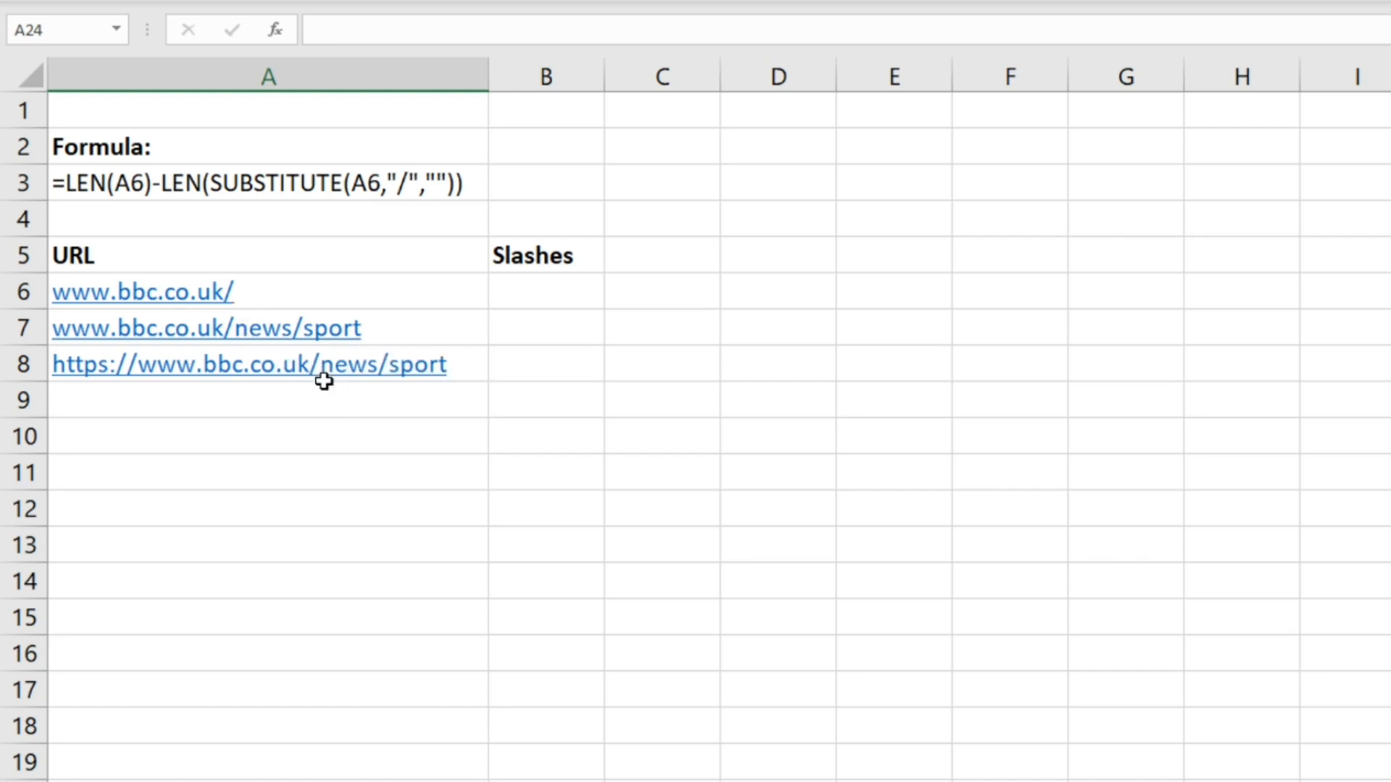
mouse_move(52, 392)
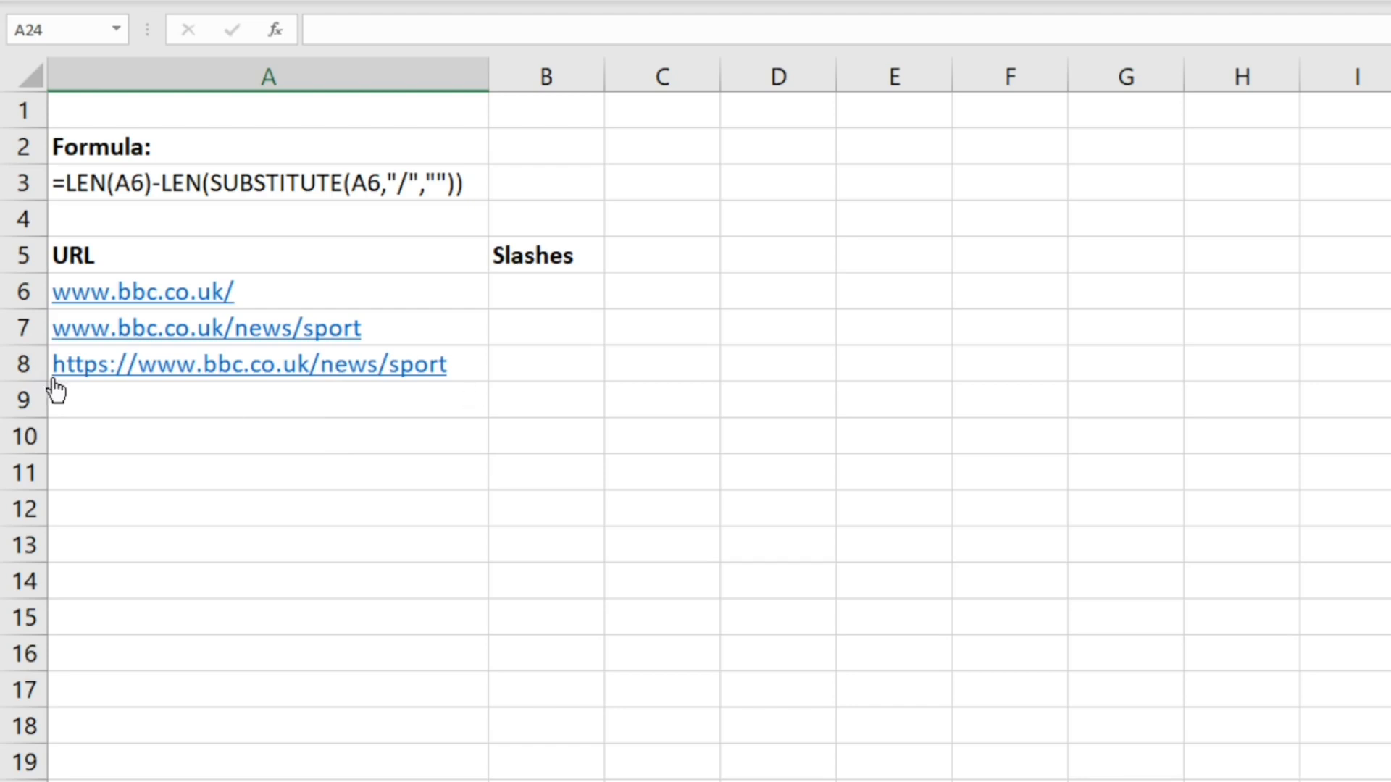
mouse_move(142, 386)
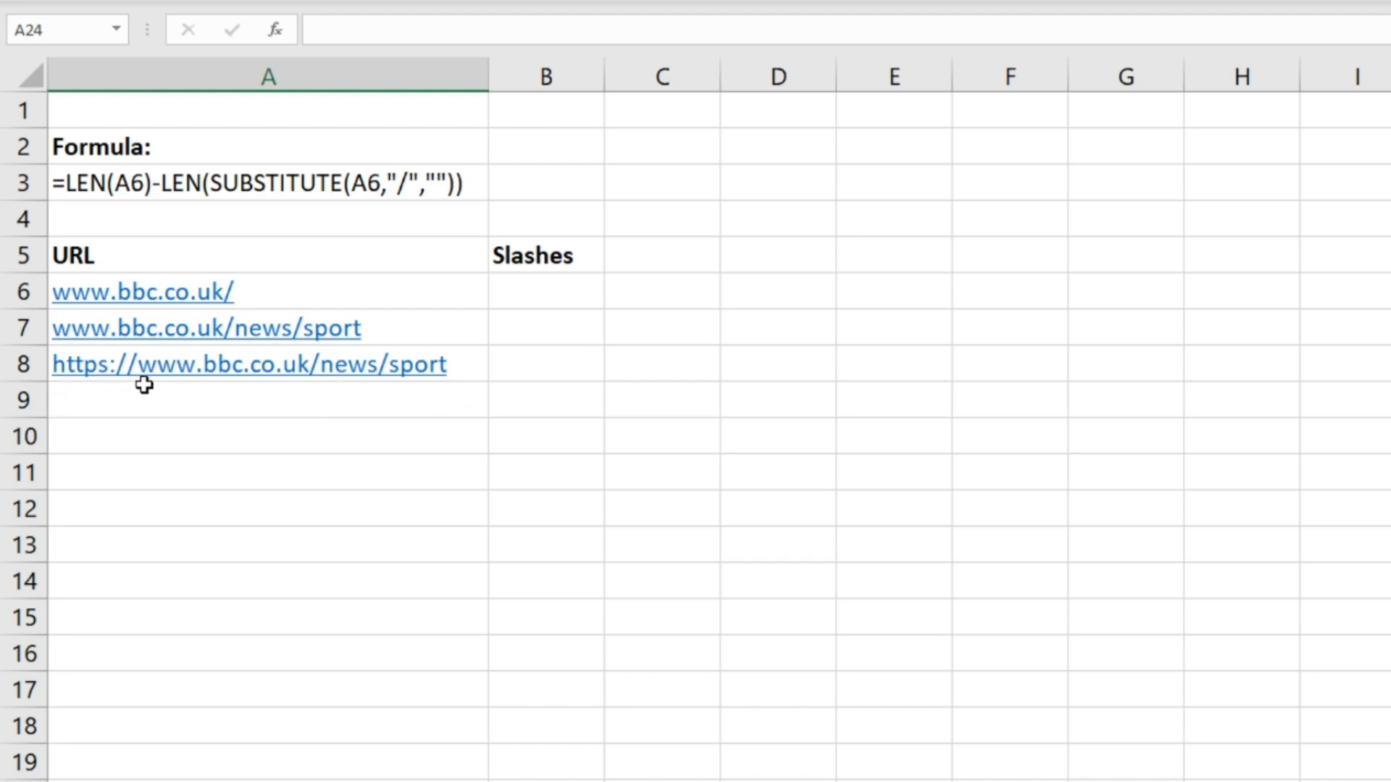
mouse_move(132, 385)
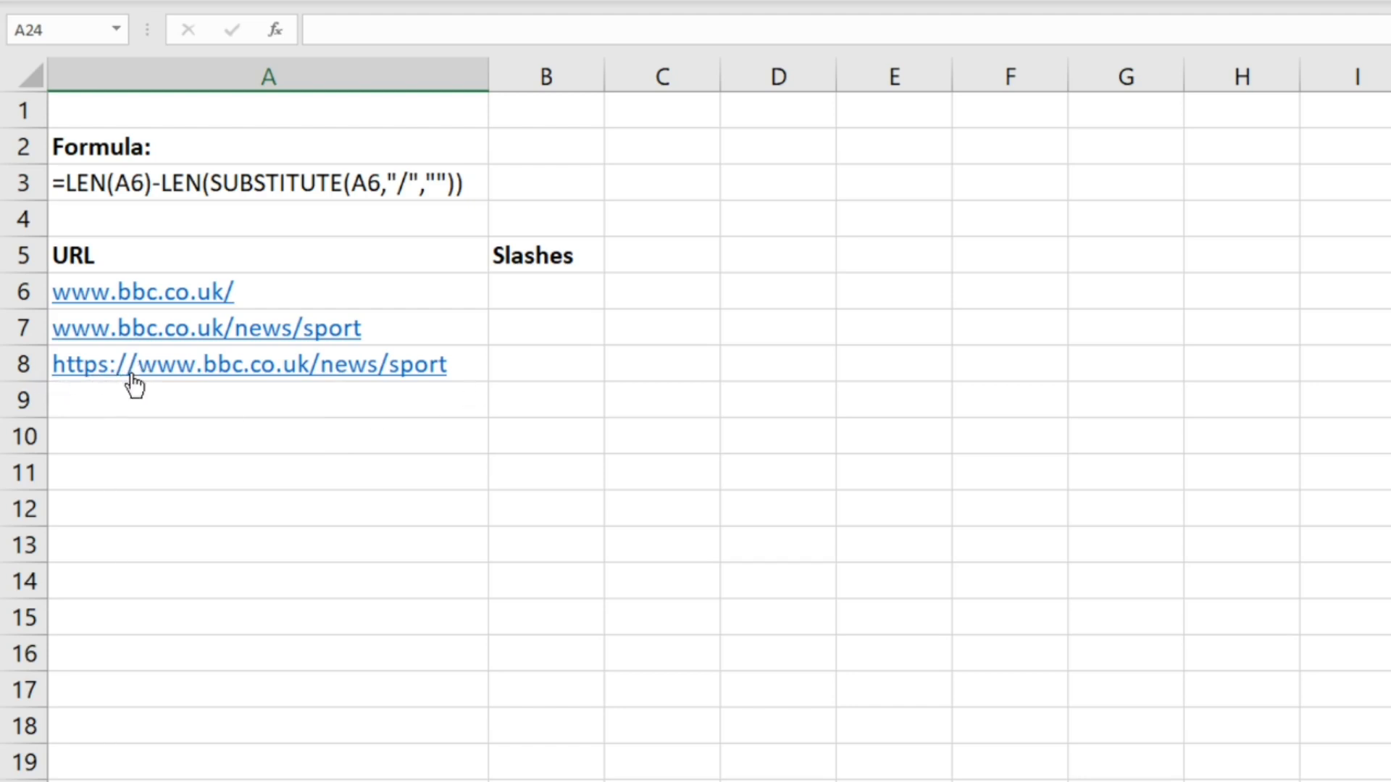
mouse_move(559, 293)
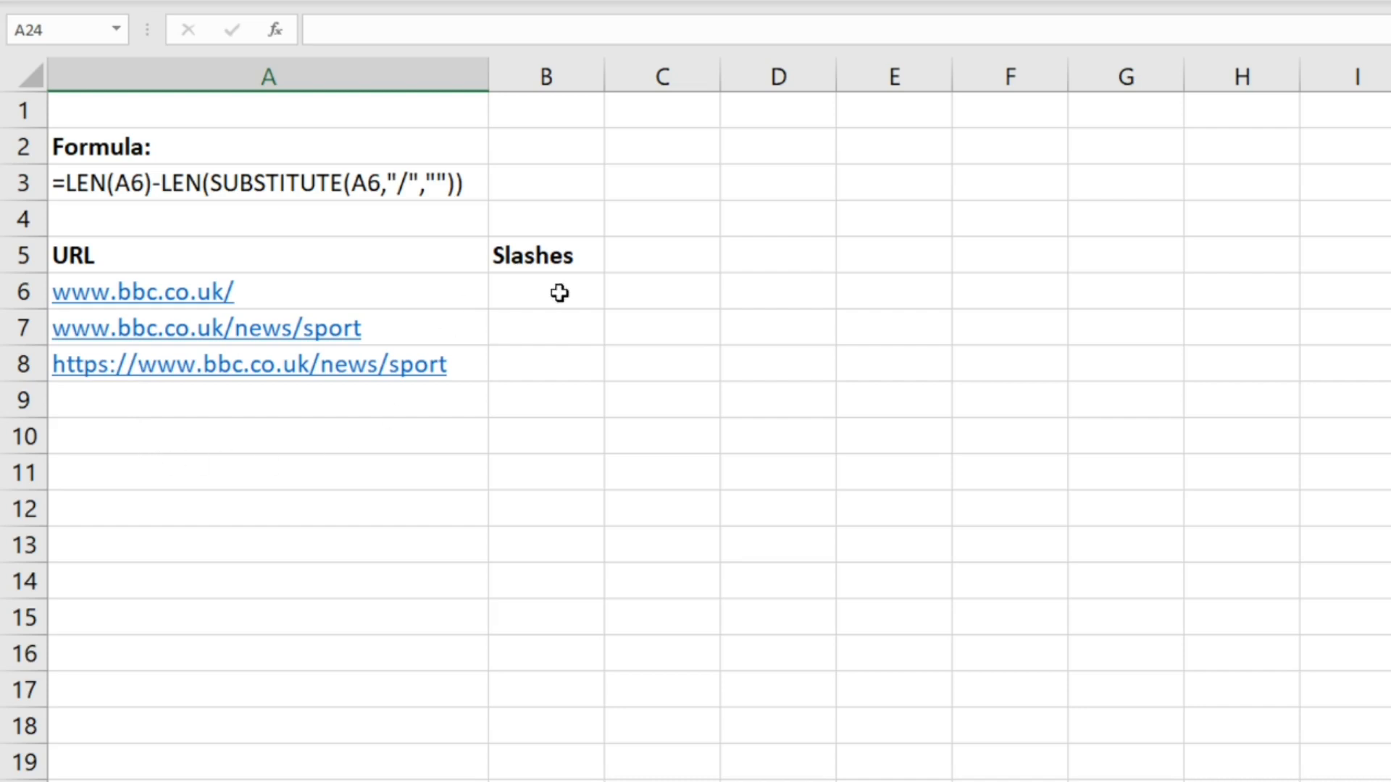
Enter =LEN(A6)-LEN(SUBSTITUTE(A6,"/","")) in B6, returning 1 slash for the first URL
type("=len")
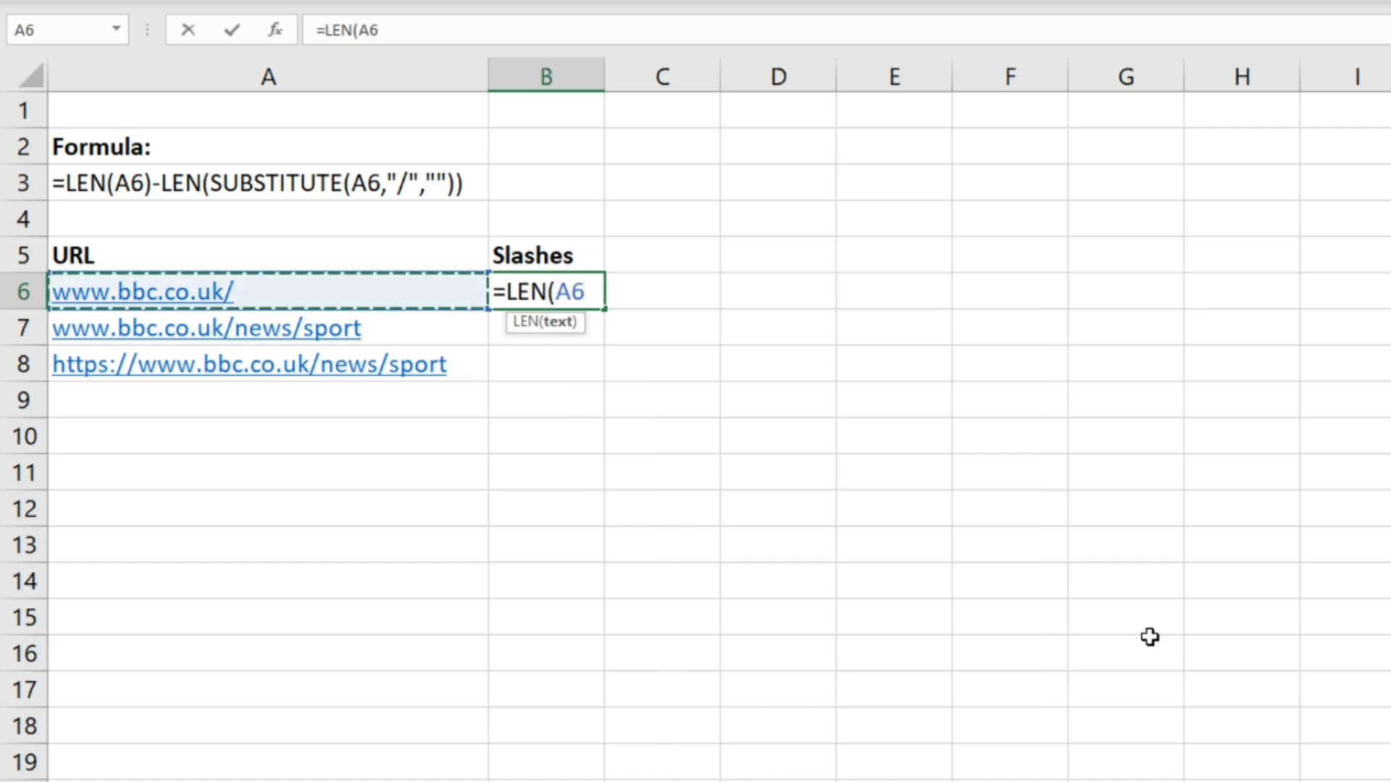
type(")")
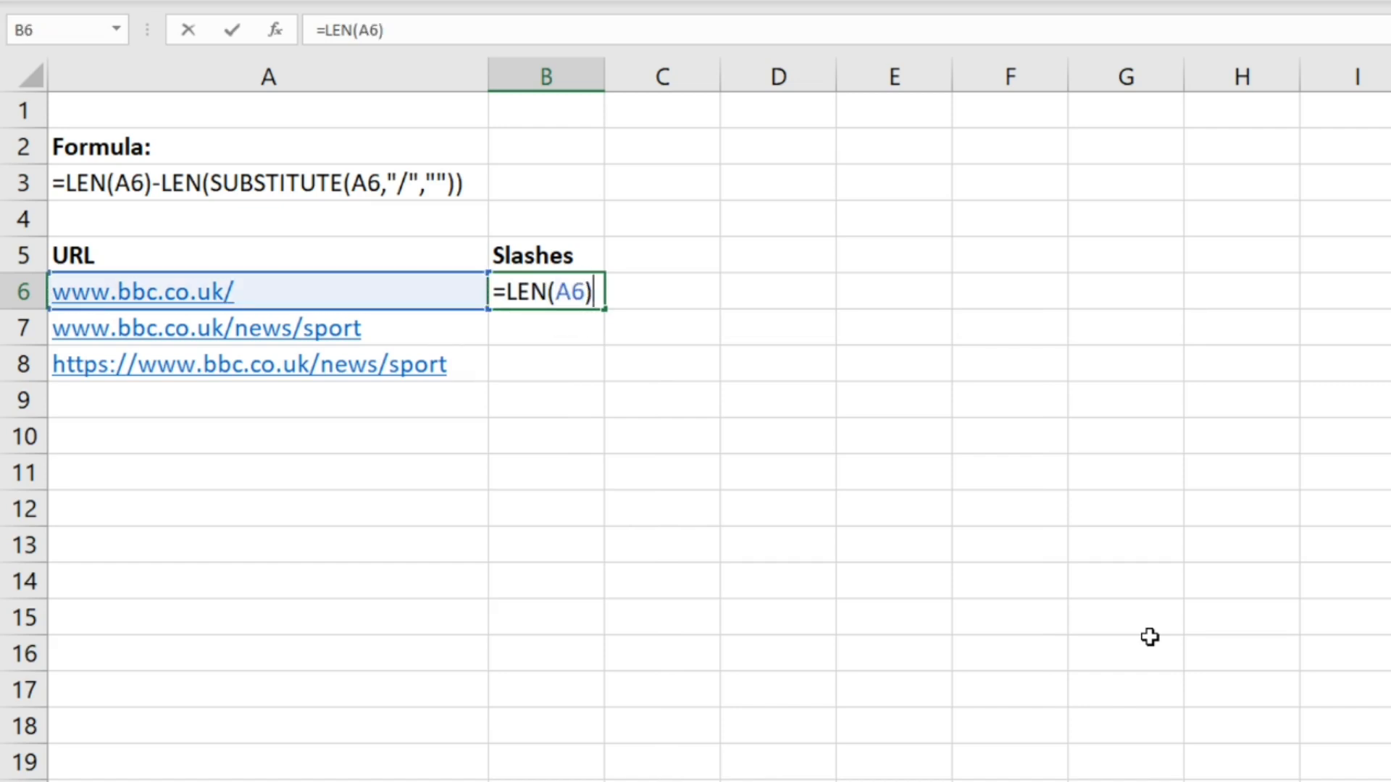
type("-len")
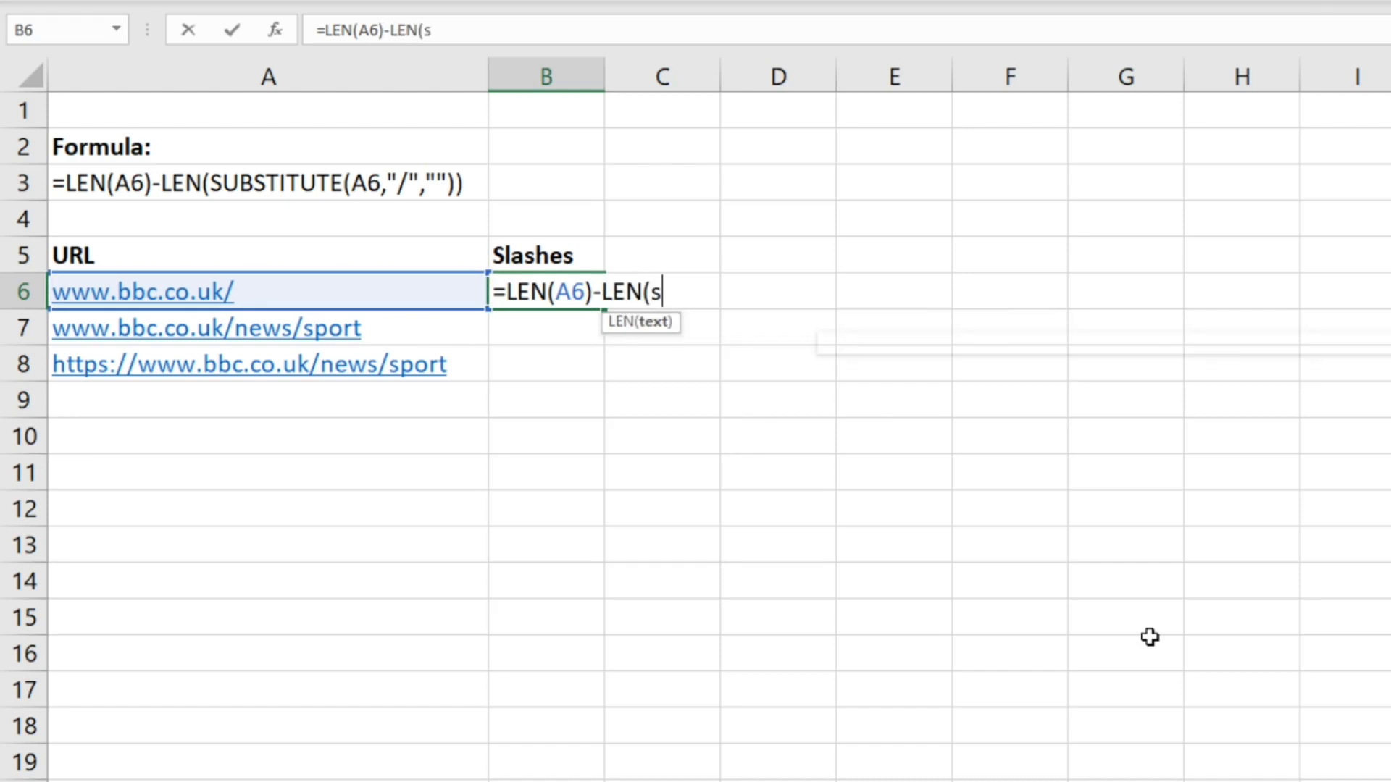
type("ubstitute(")
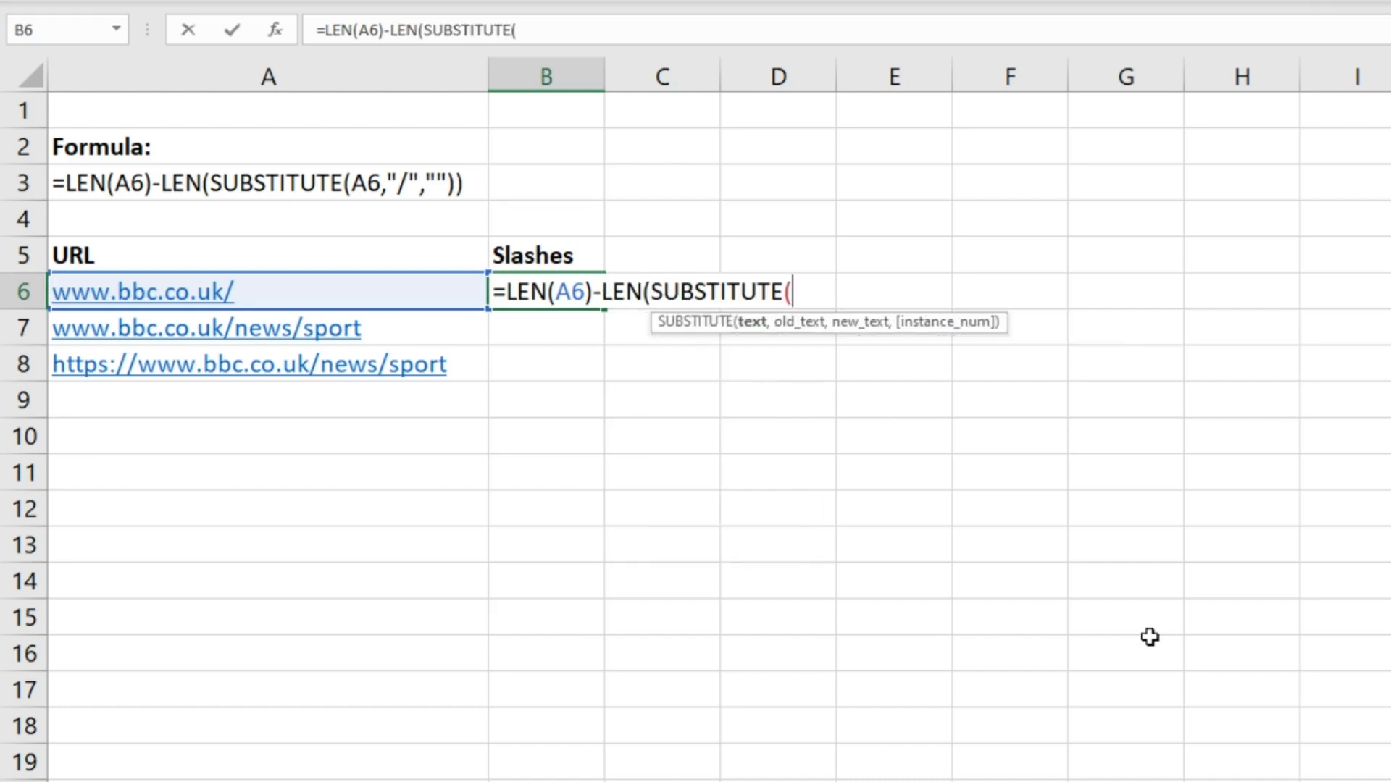
left_click(145, 292)
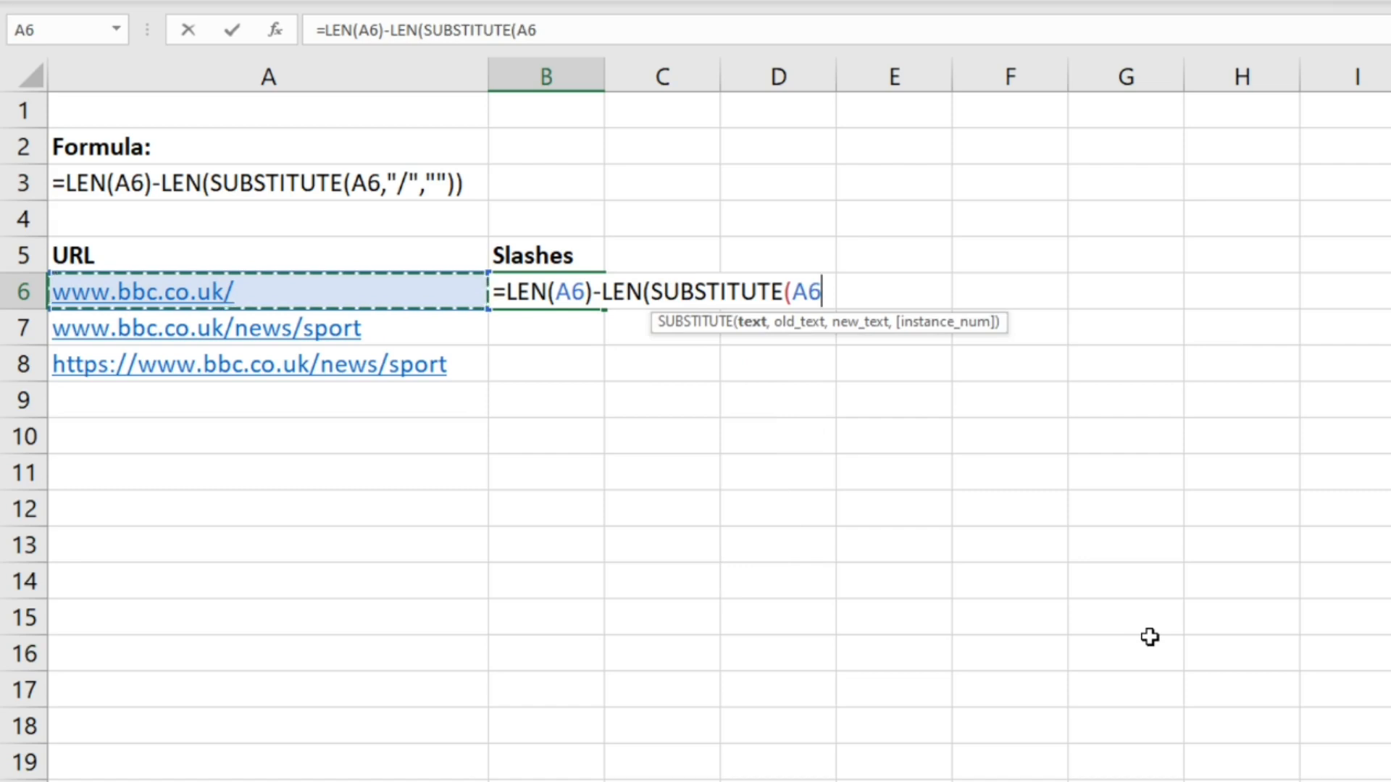
type(",")
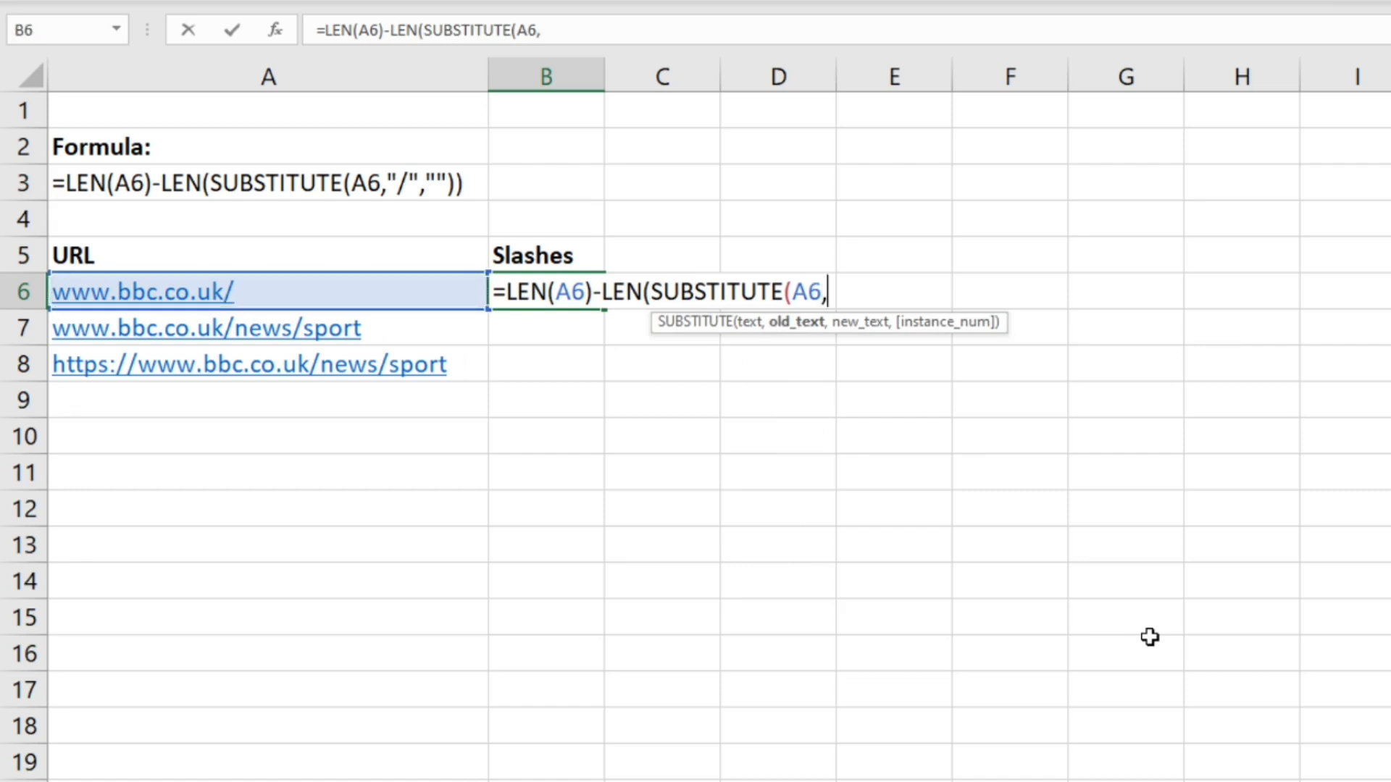
type("\"")
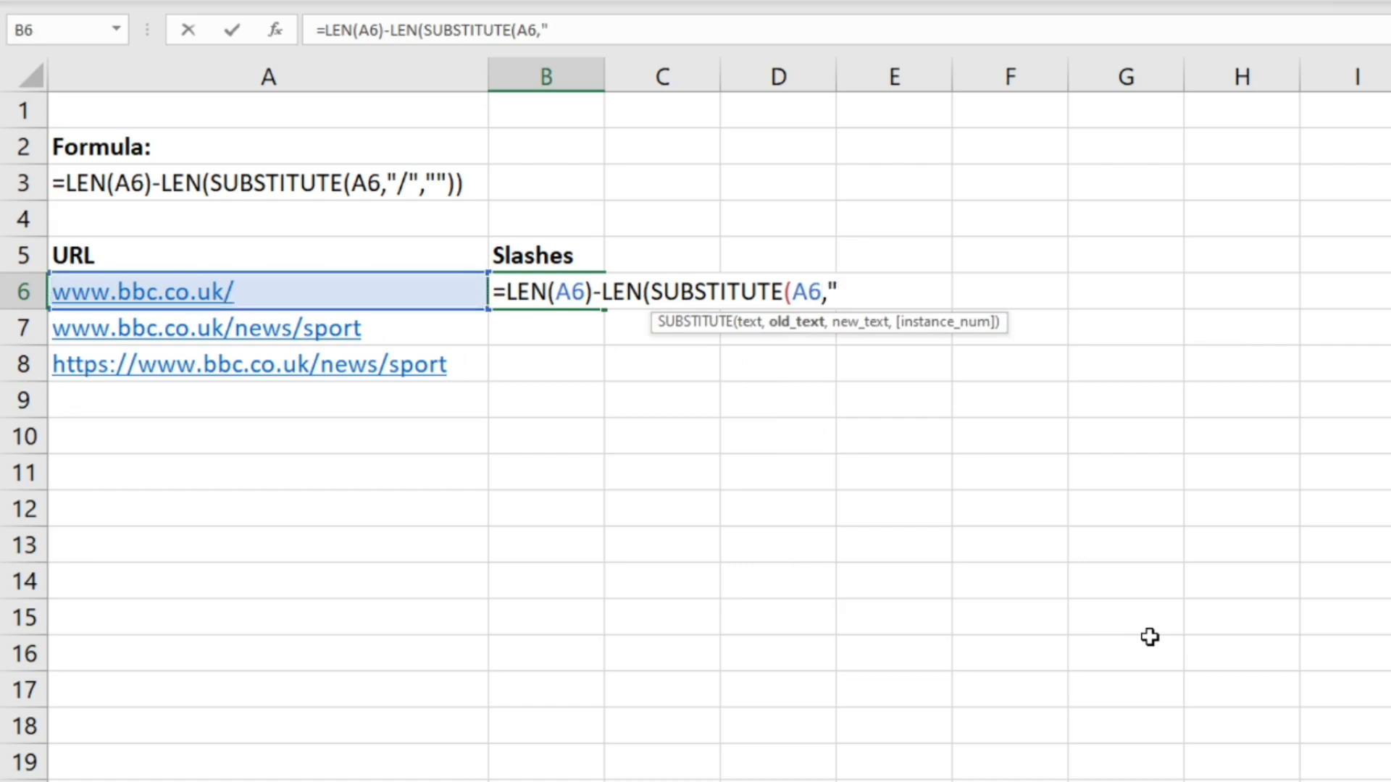
type("/")
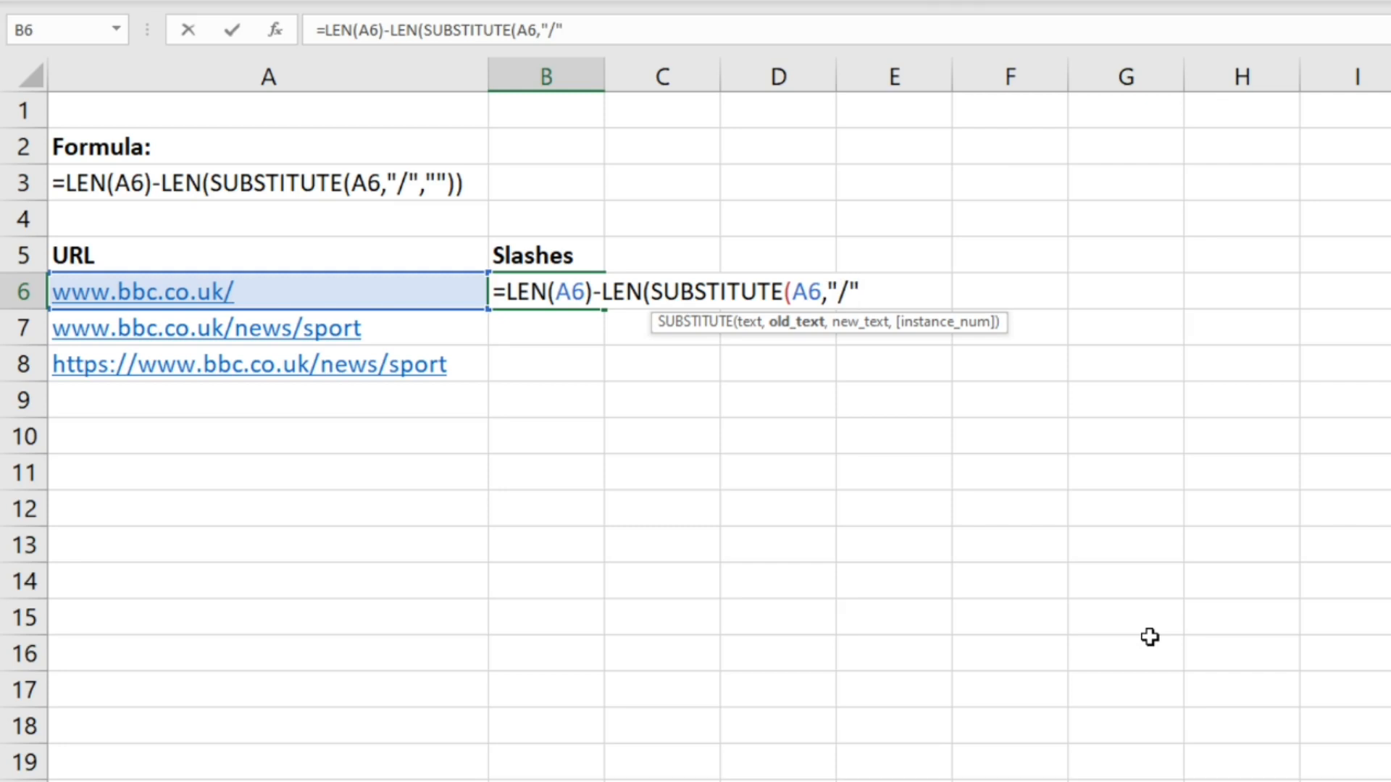
type(",\"\"")
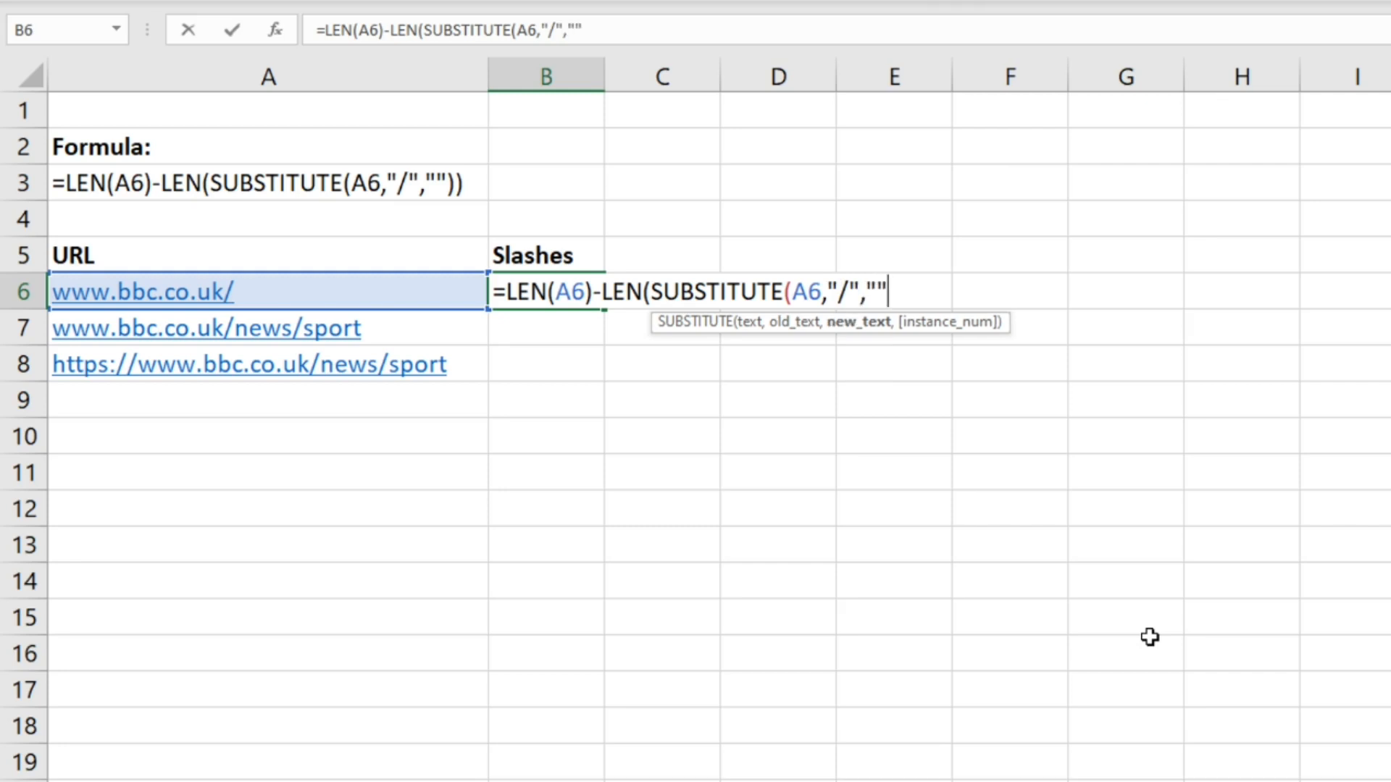
type("))")
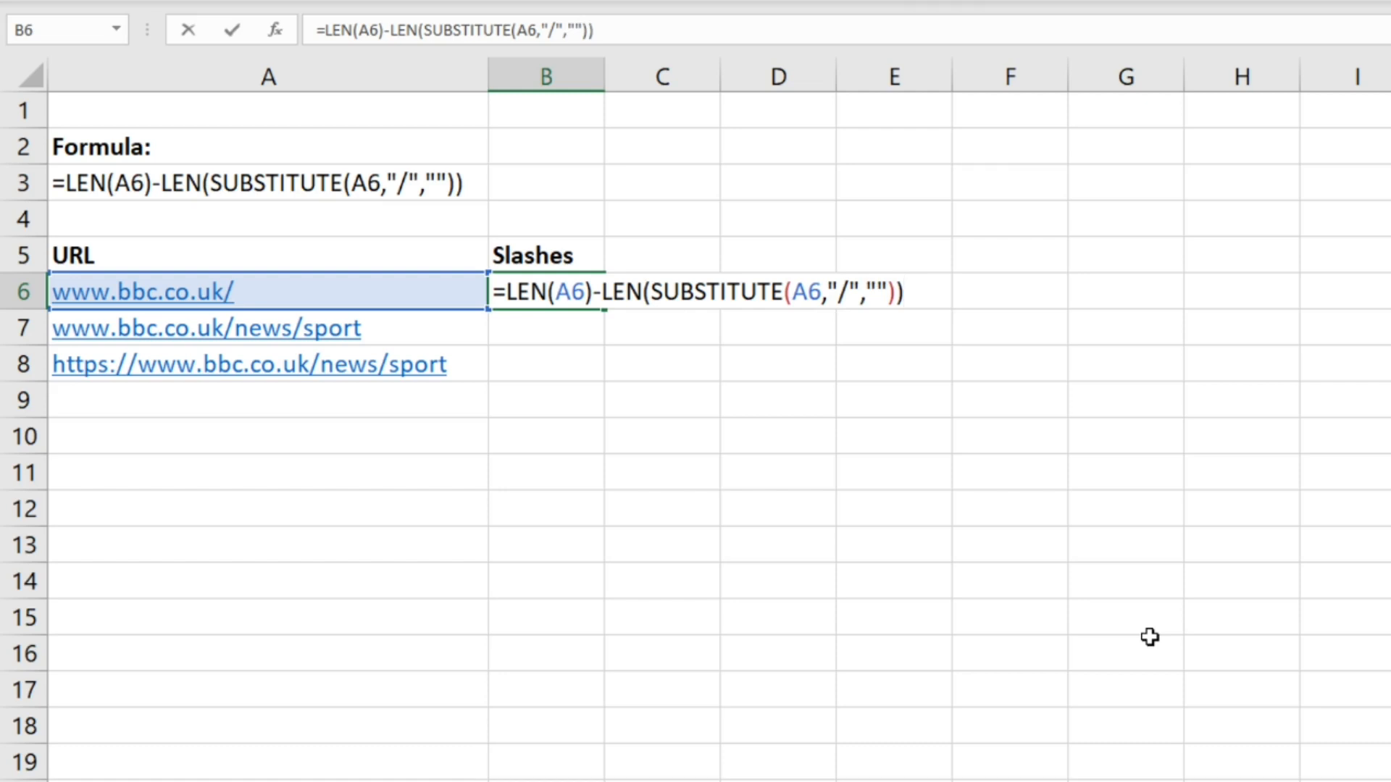
key("Enter")
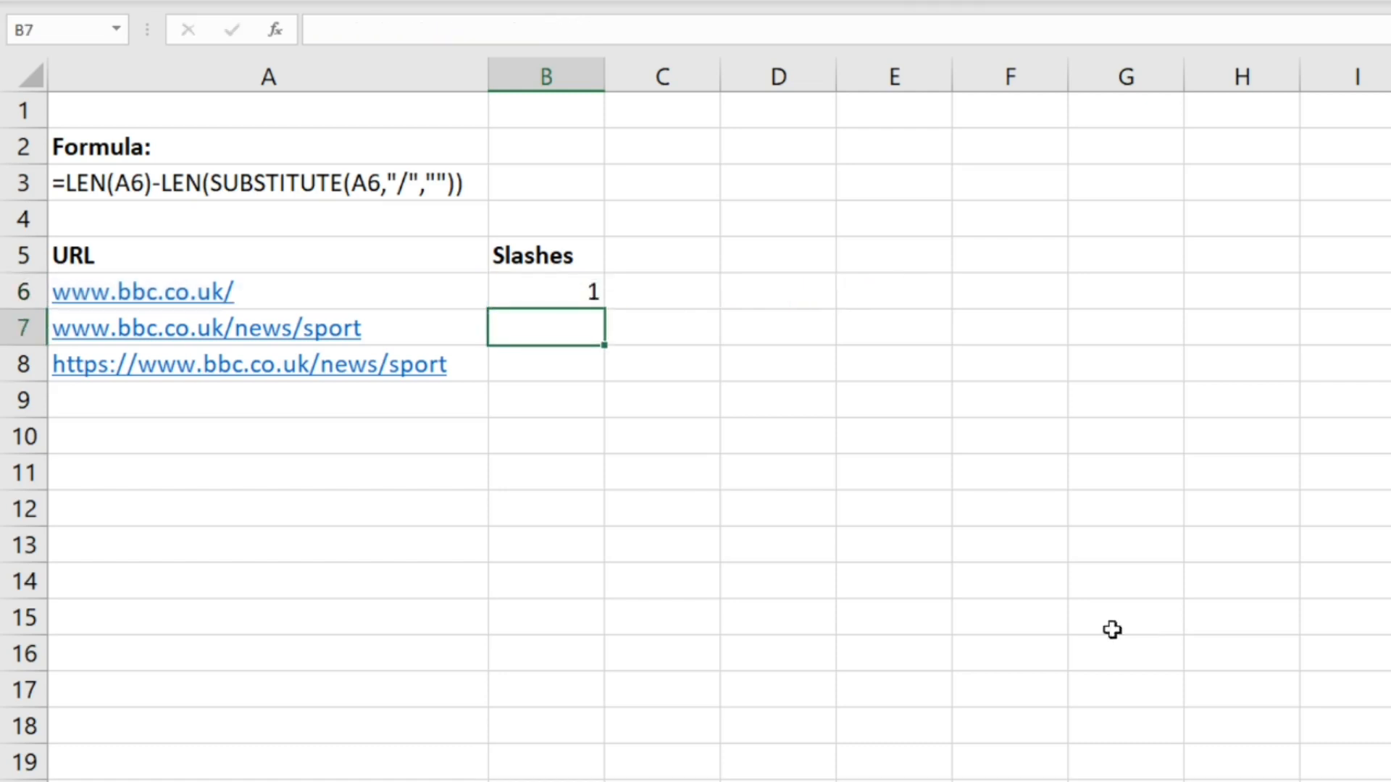
Fill the slash-count formula from B6 down to B8, giving 2 and 4 for the other URLs
left_click(545, 291)
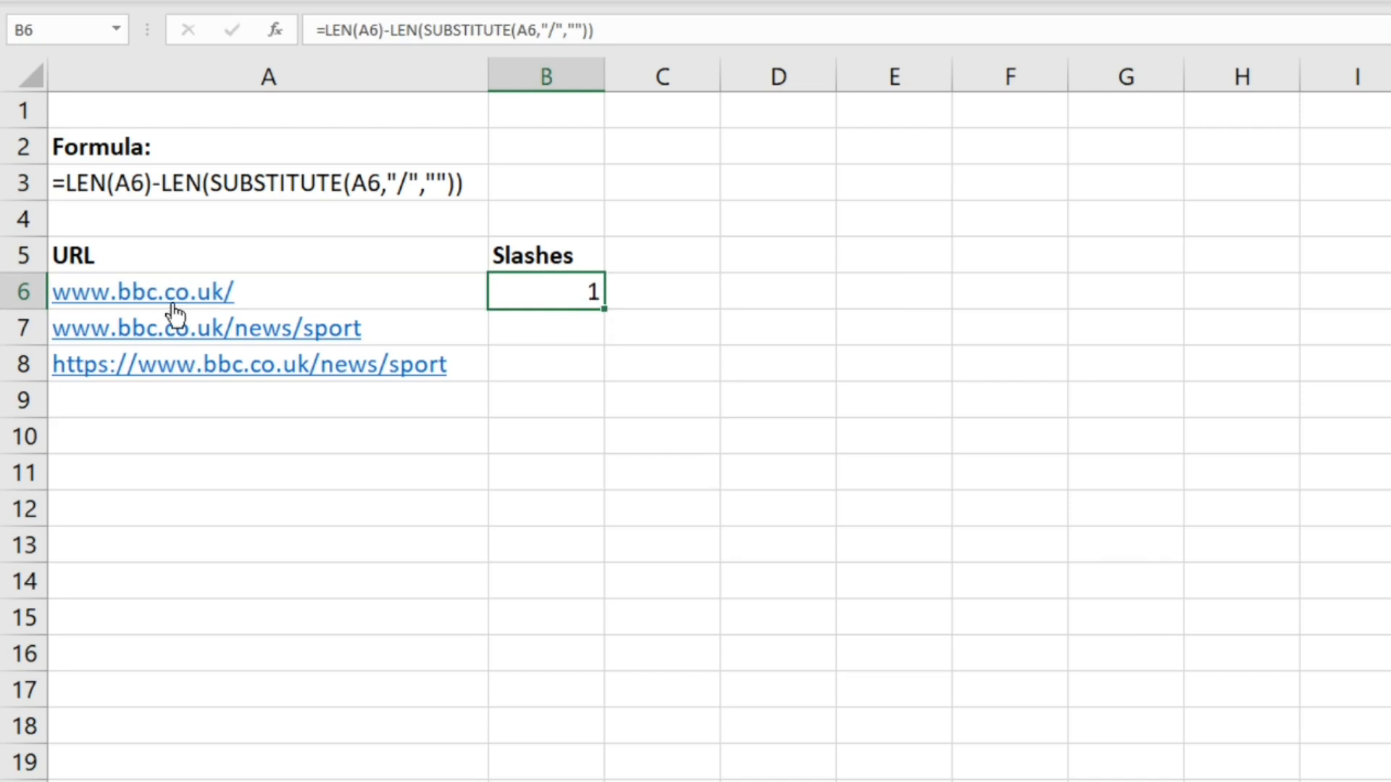
mouse_move(608, 351)
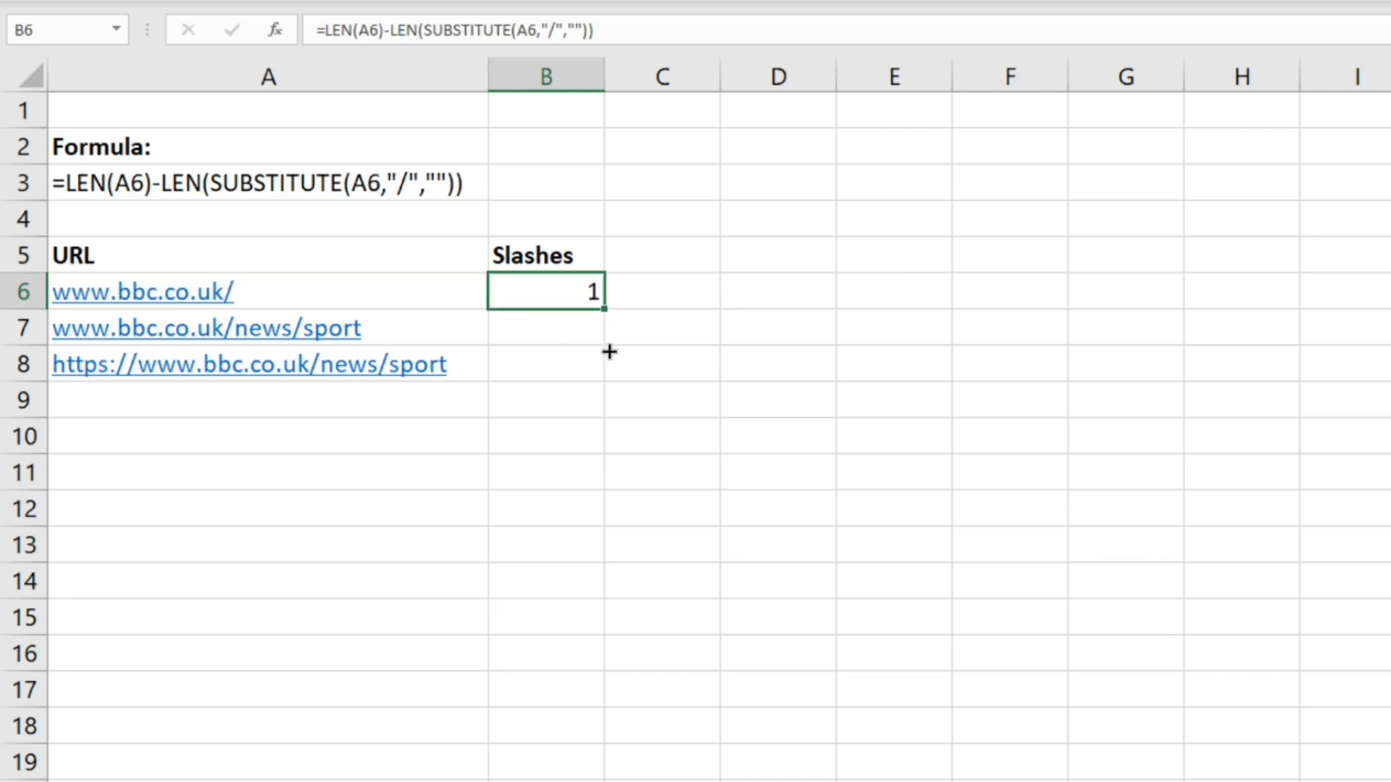
left_click_drag(600, 306, 585, 364)
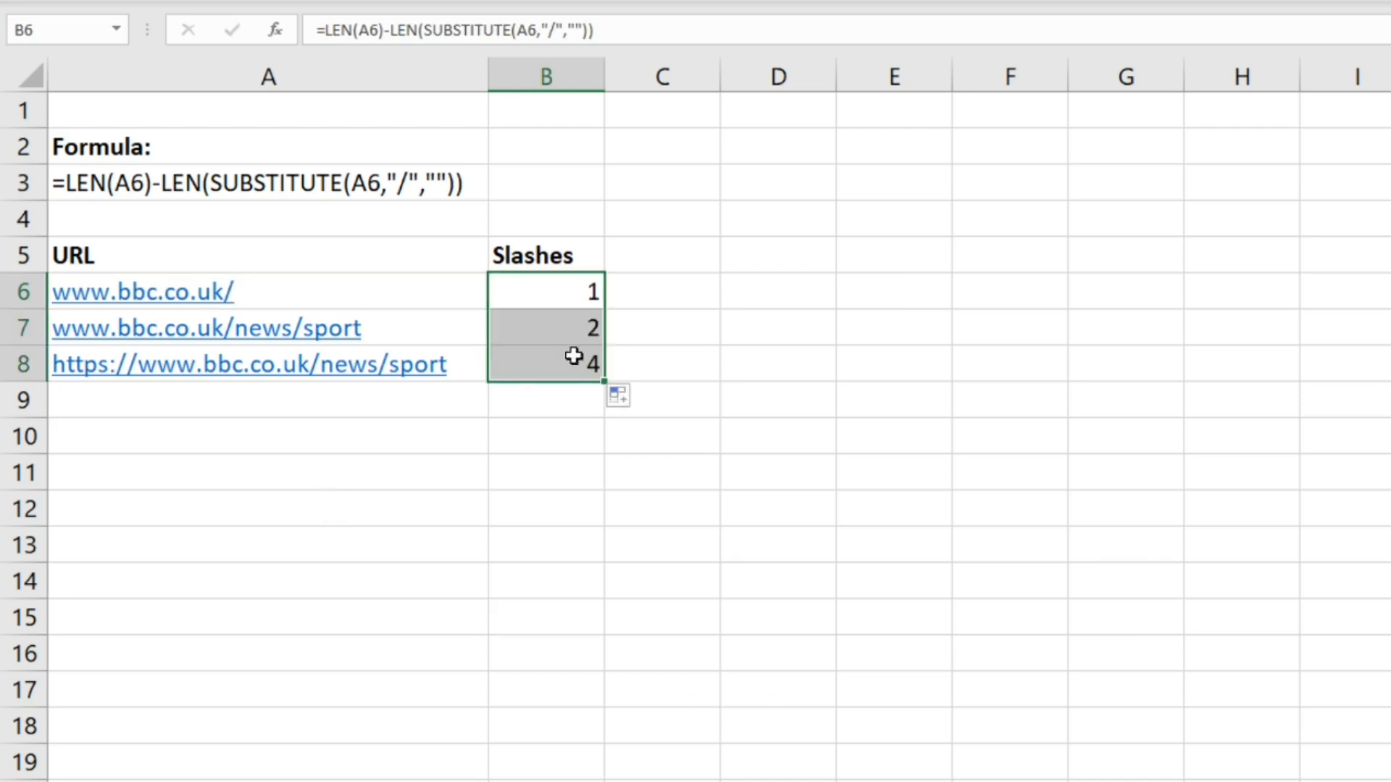
mouse_move(295, 345)
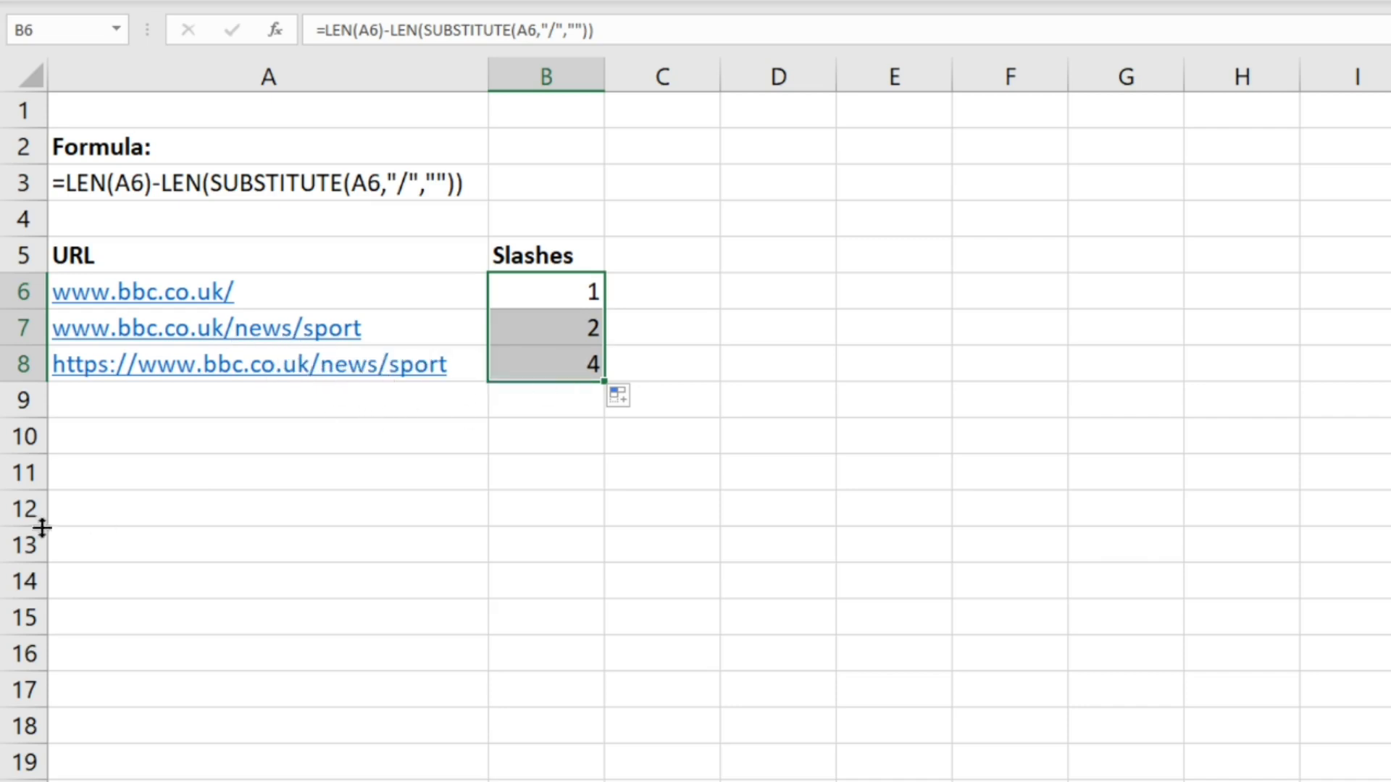
mouse_move(136, 385)
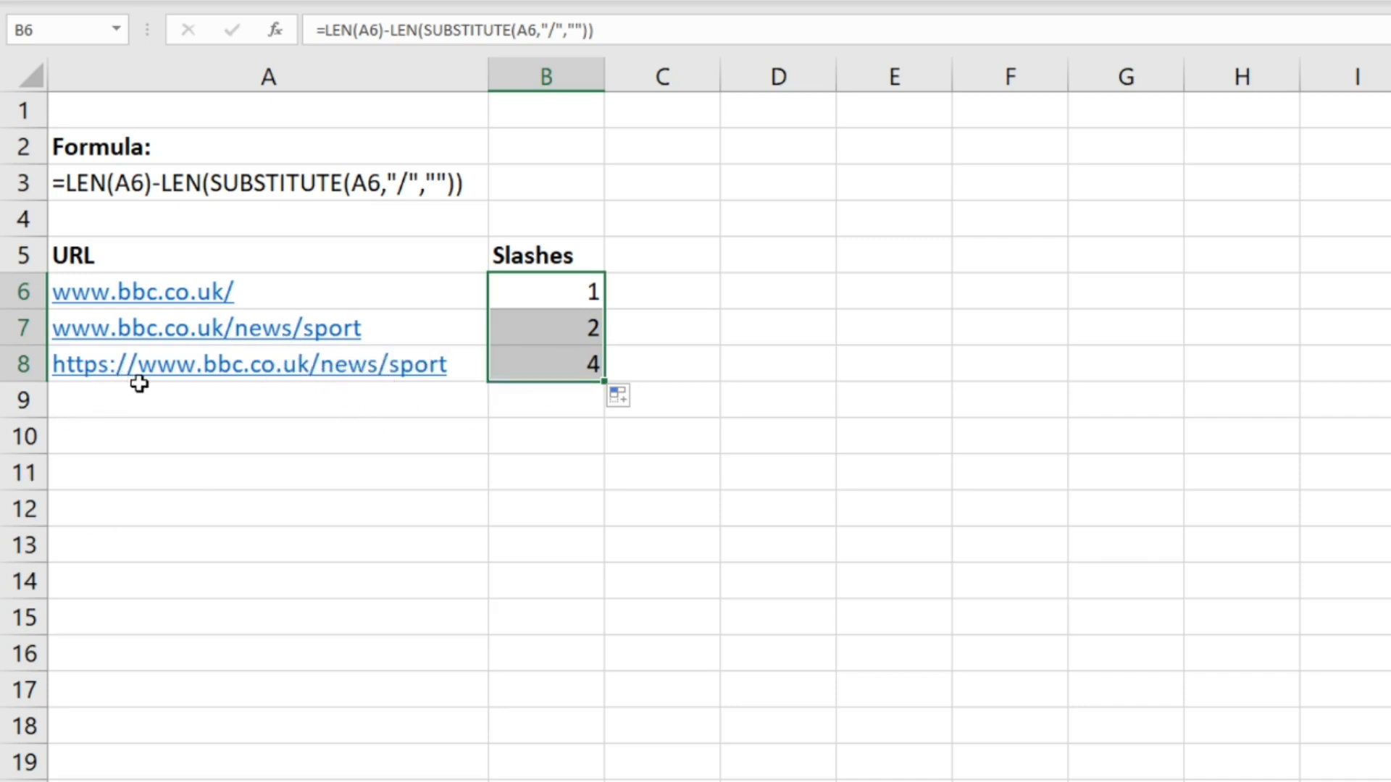